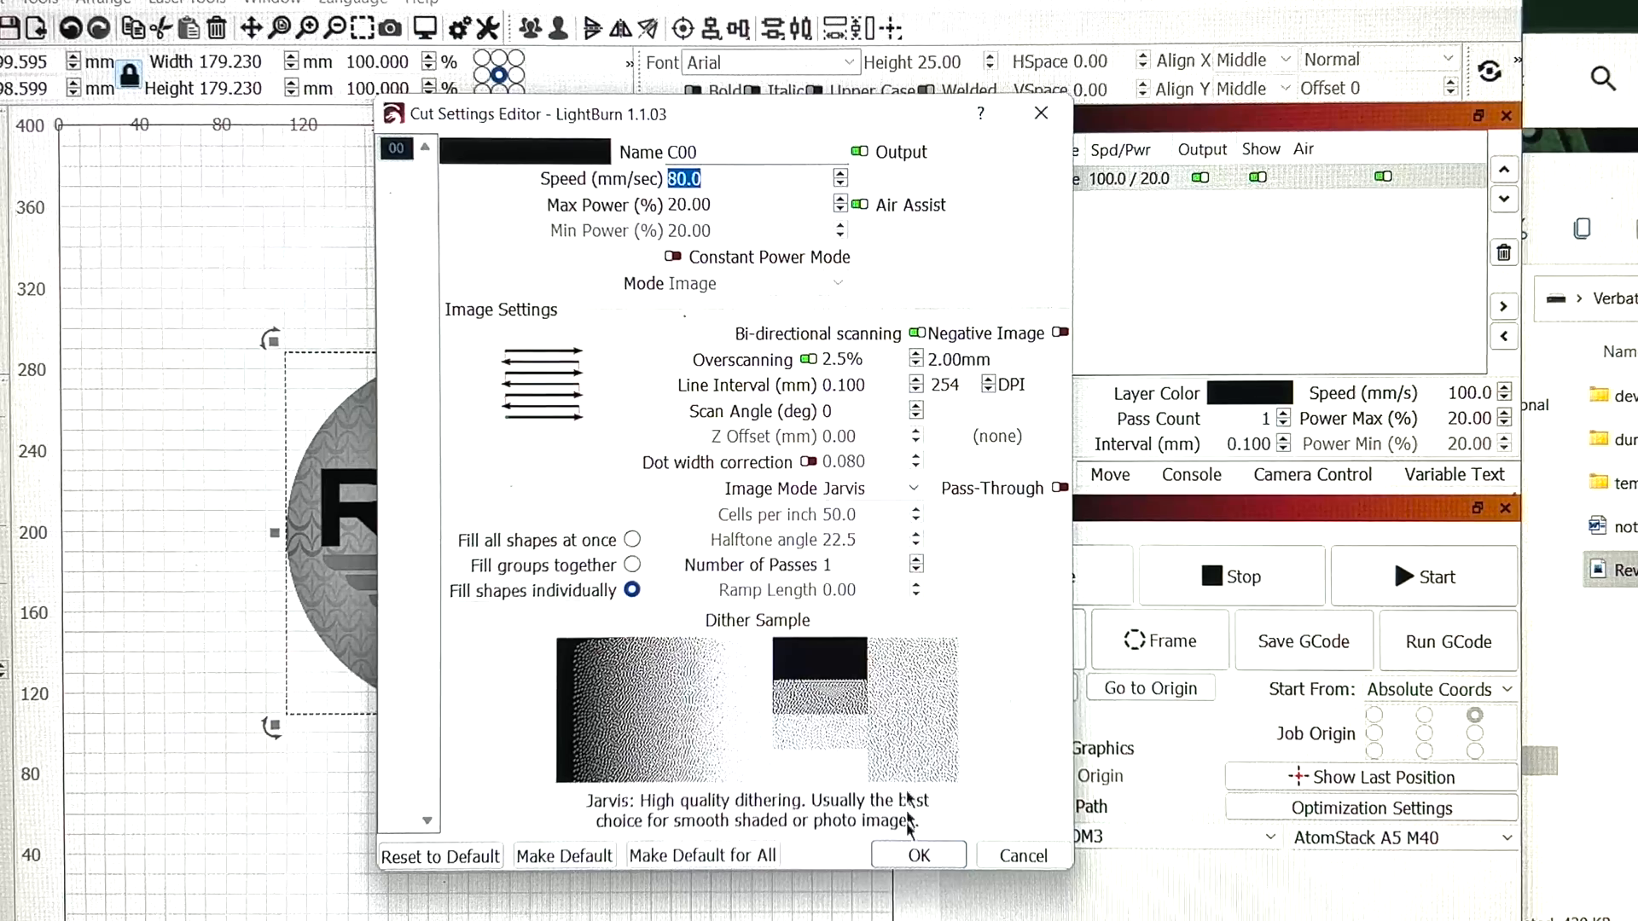
Confirm the image layer at 80 mm/s, 20% power with Jarvis dithering and close the editor.
left_click(918, 855)
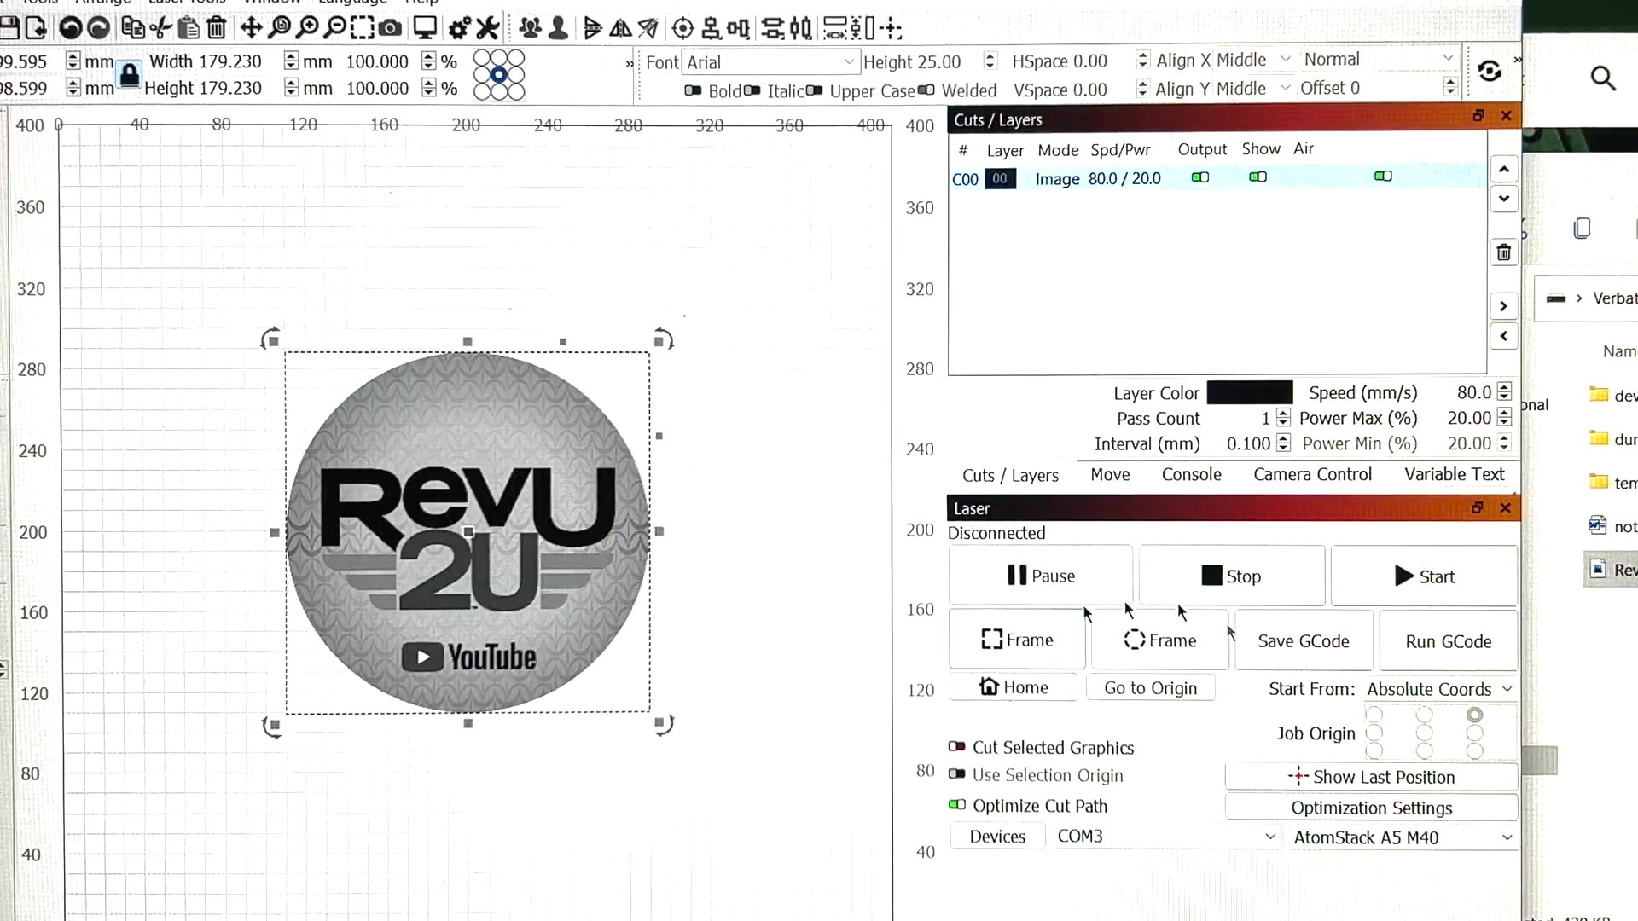